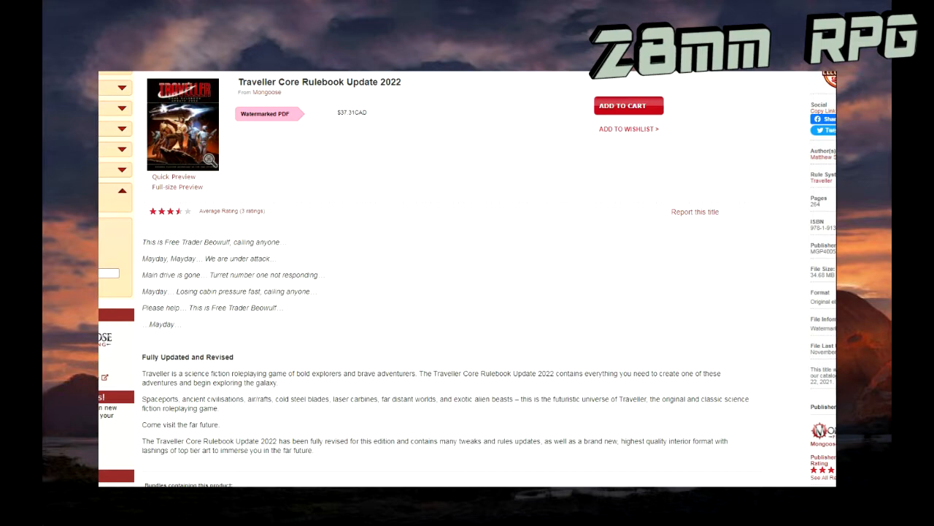
pyautogui.scroll(-3)
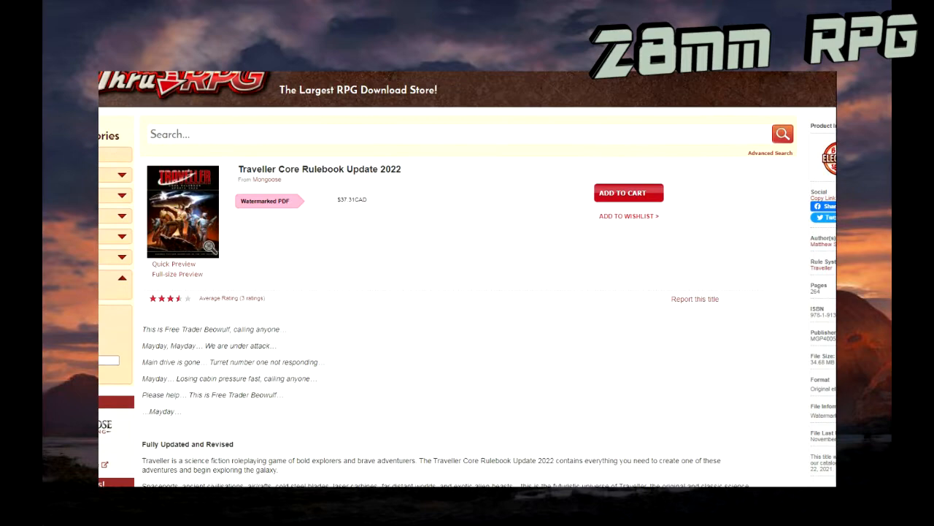
pyautogui.scroll(-3)
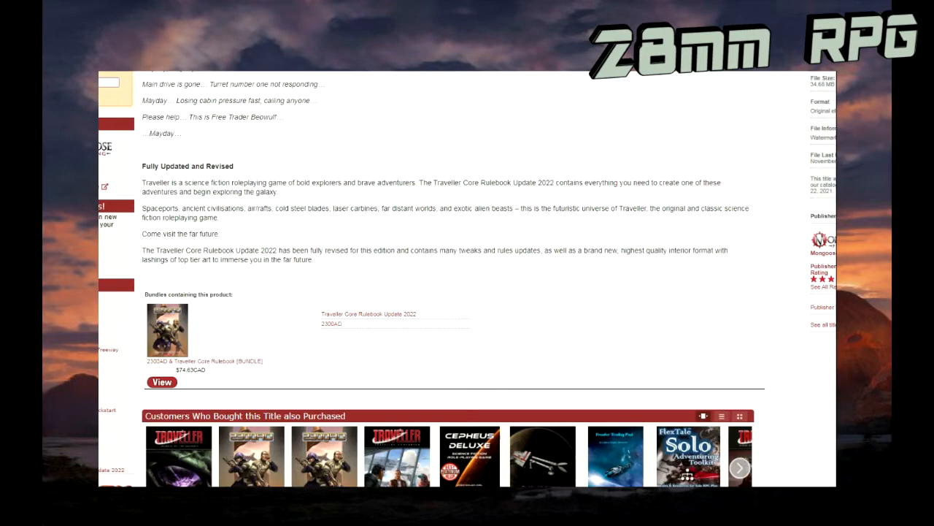
pyautogui.scroll(-3)
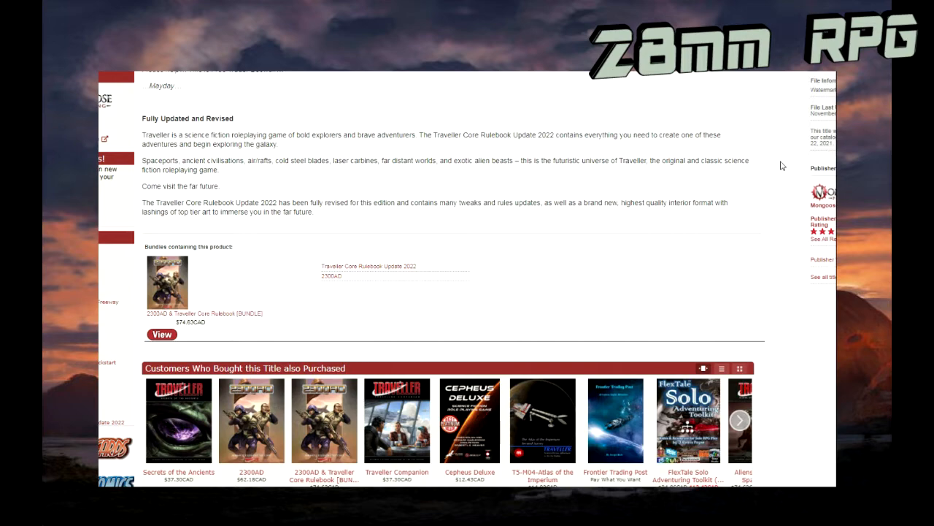
pyautogui.scroll(-3)
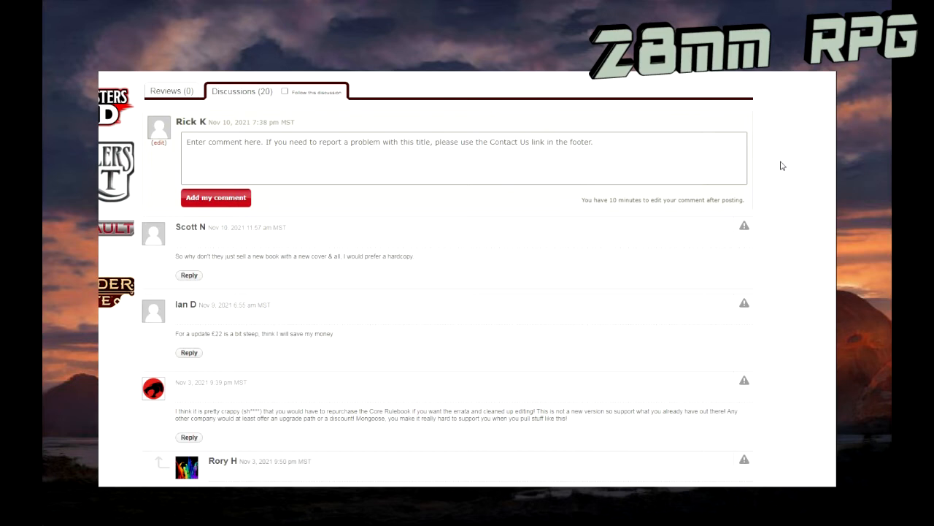
pyautogui.moveTo(196, 133)
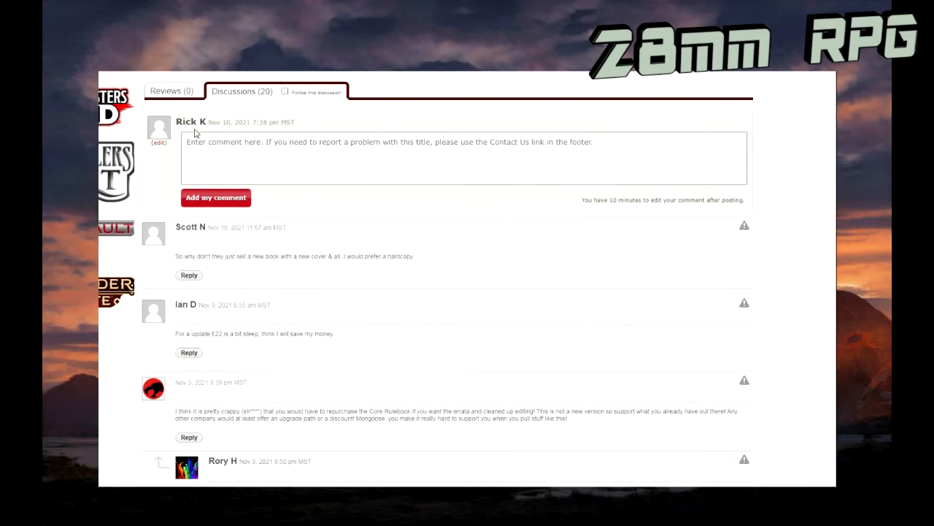
pyautogui.moveTo(344, 290)
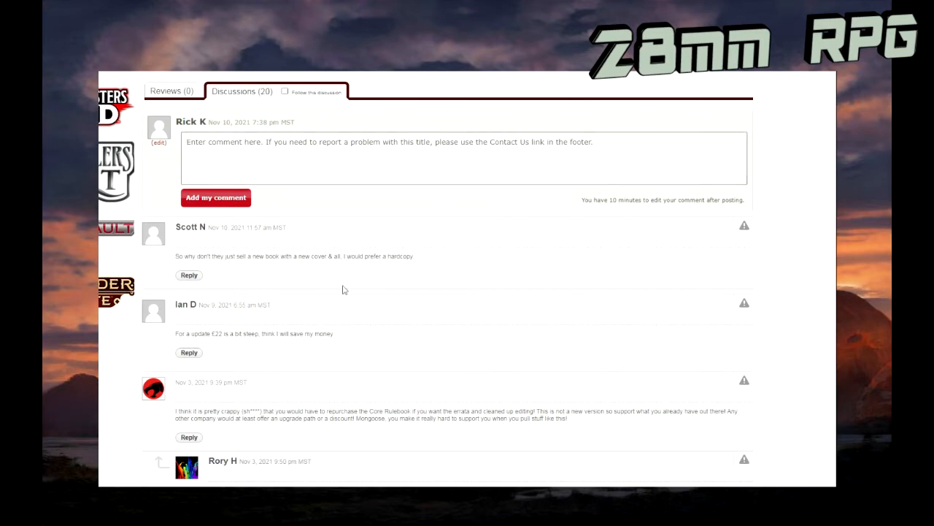
pyautogui.scroll(-3)
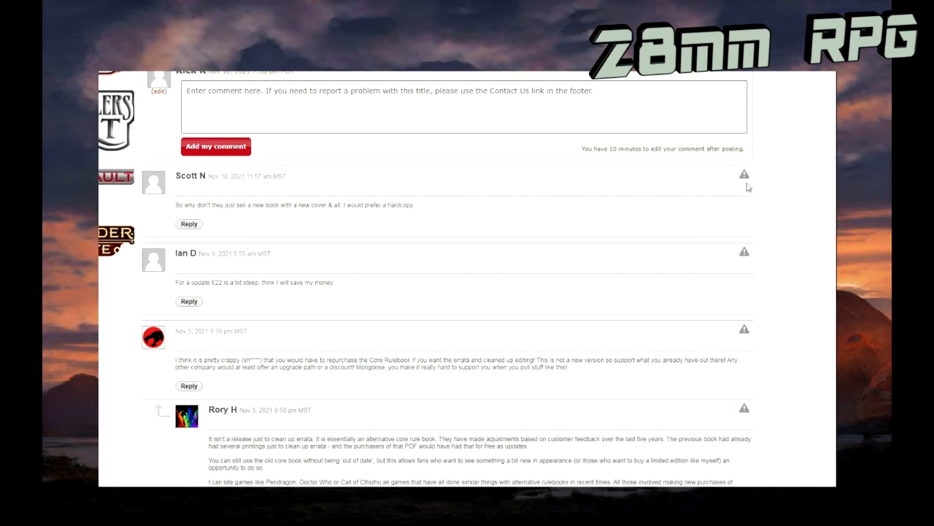
pyautogui.scroll(-3)
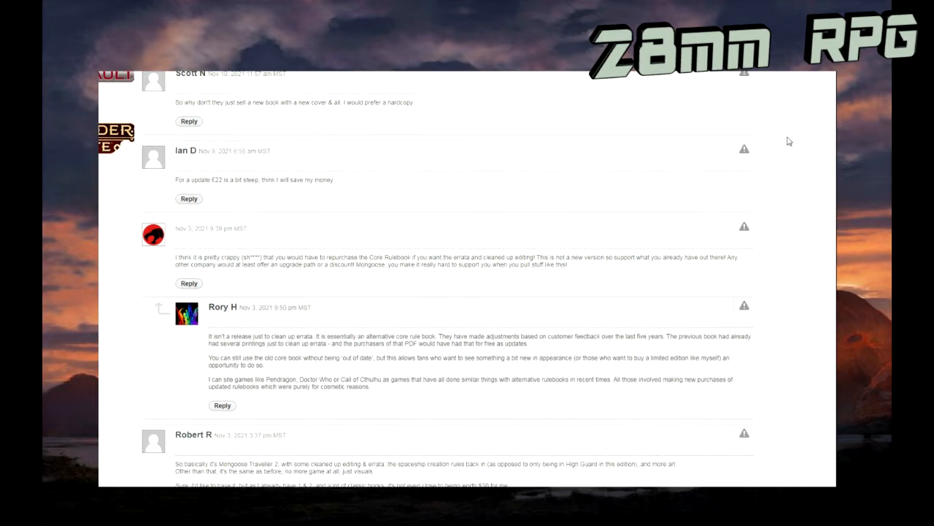
pyautogui.scroll(-3)
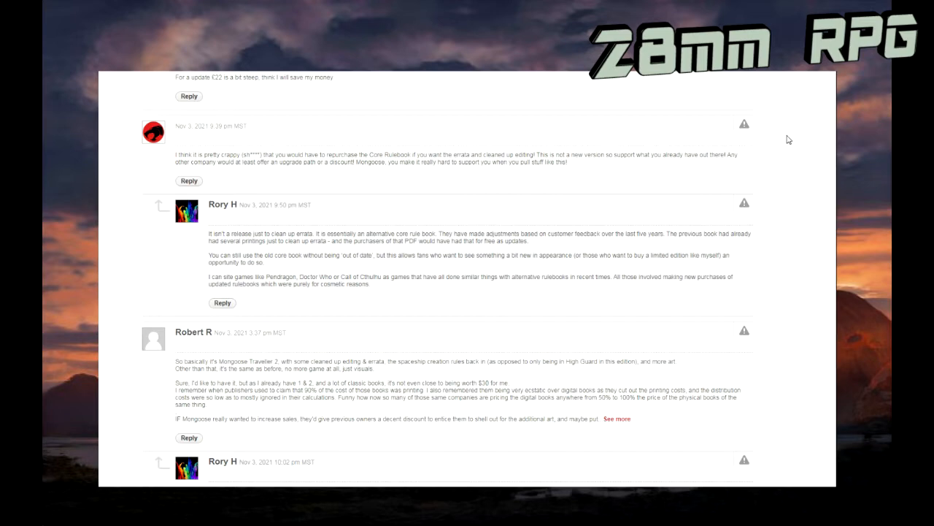
pyautogui.moveTo(615, 164)
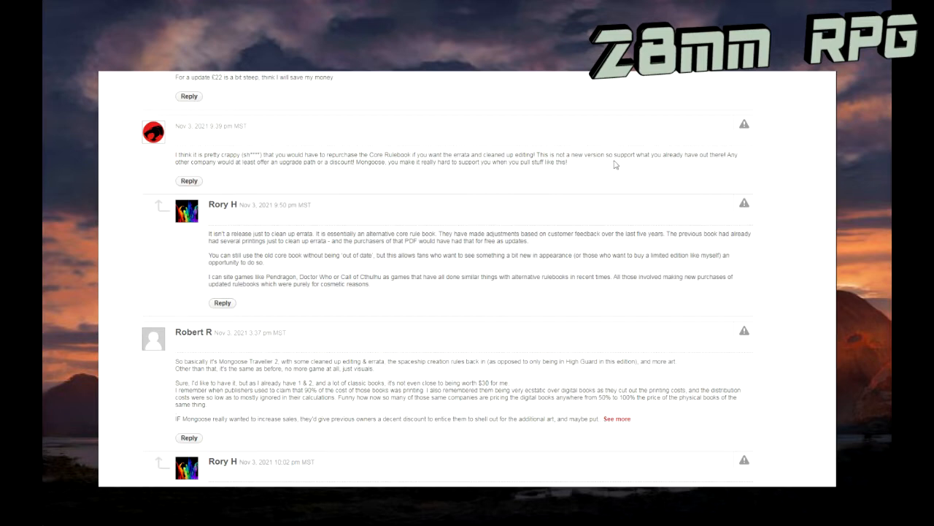
pyautogui.moveTo(803, 159)
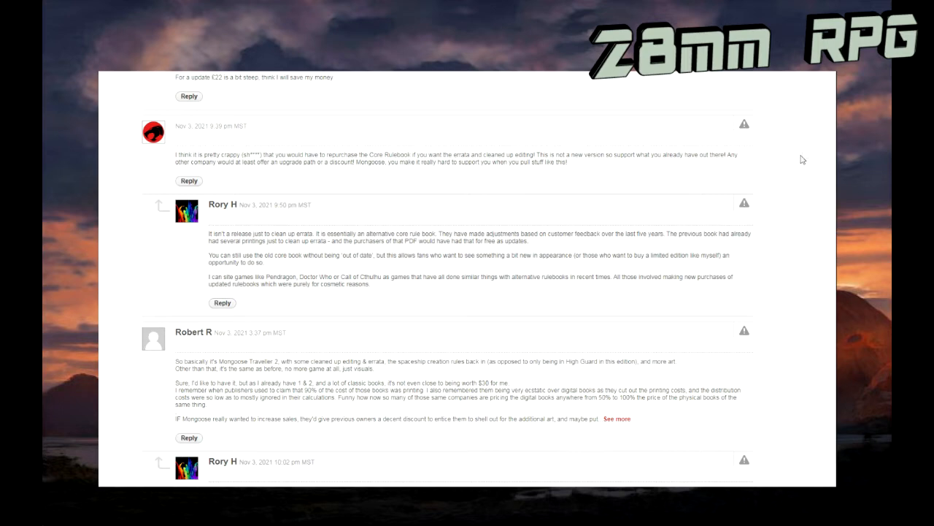
pyautogui.moveTo(795, 171)
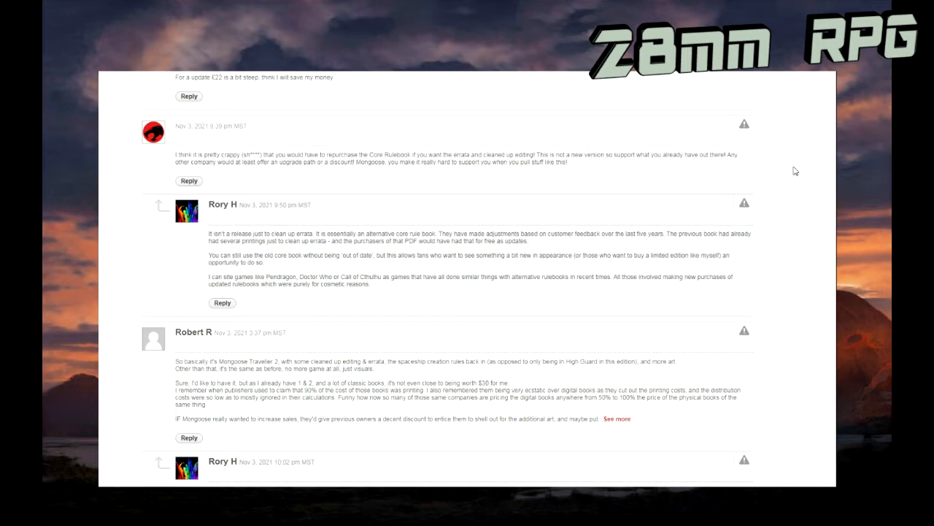
pyautogui.moveTo(796, 171)
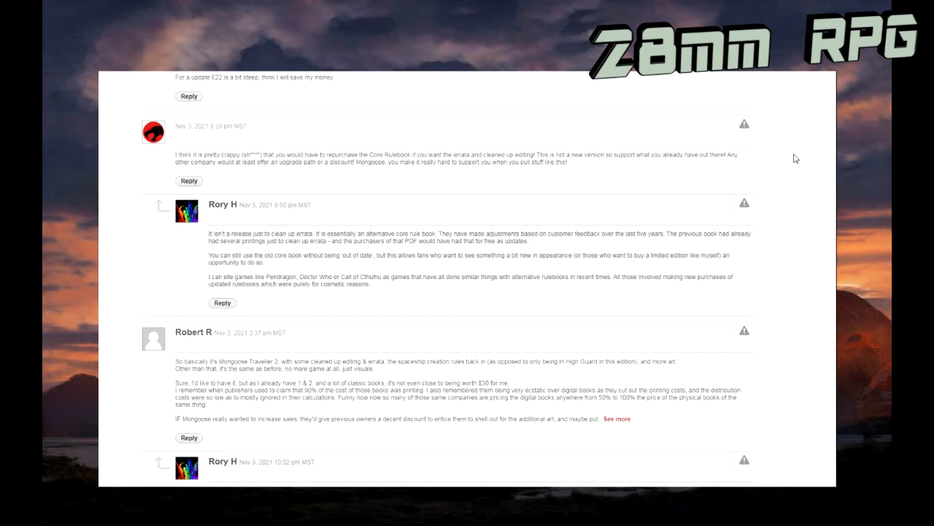
pyautogui.scroll(-3)
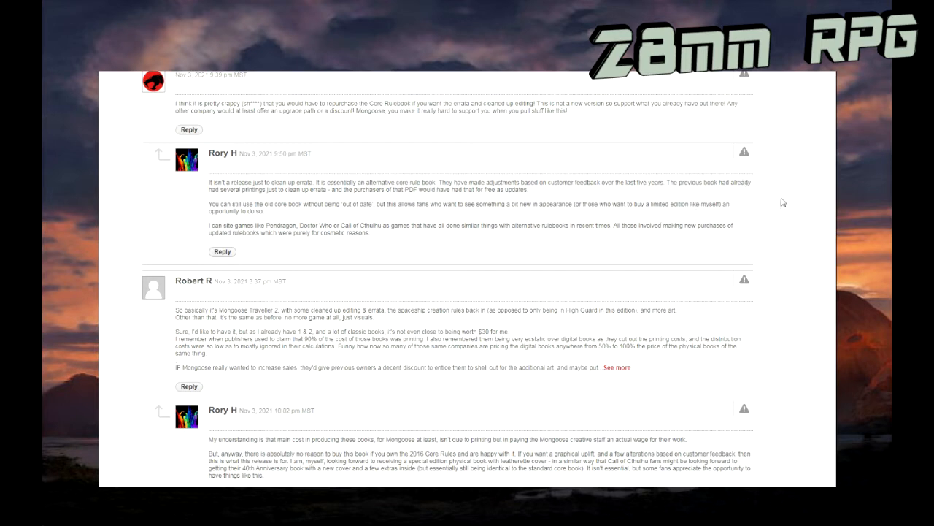
pyautogui.scroll(-3)
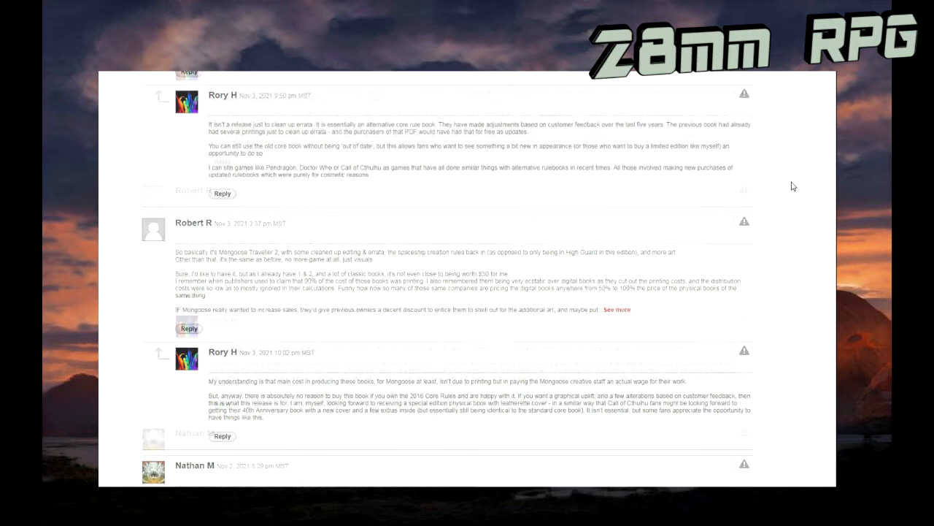
pyautogui.scroll(-3)
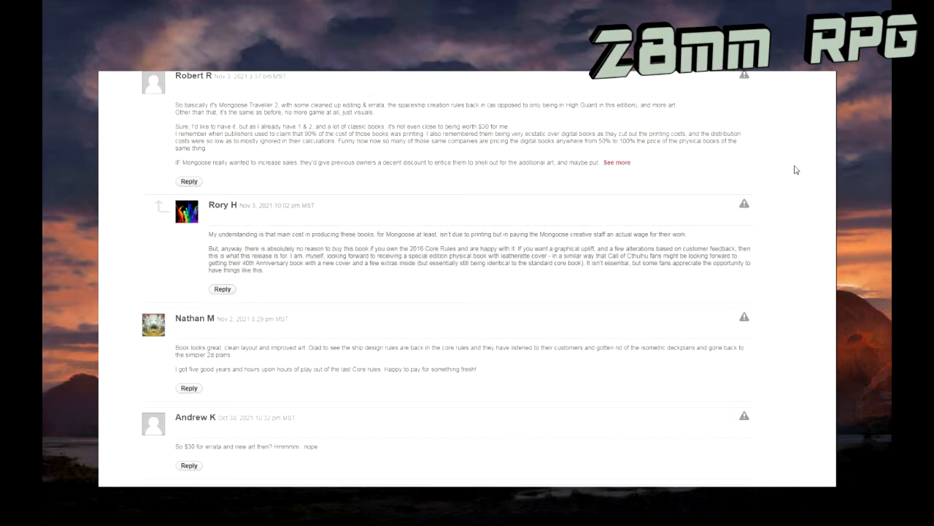
pyautogui.scroll(-3)
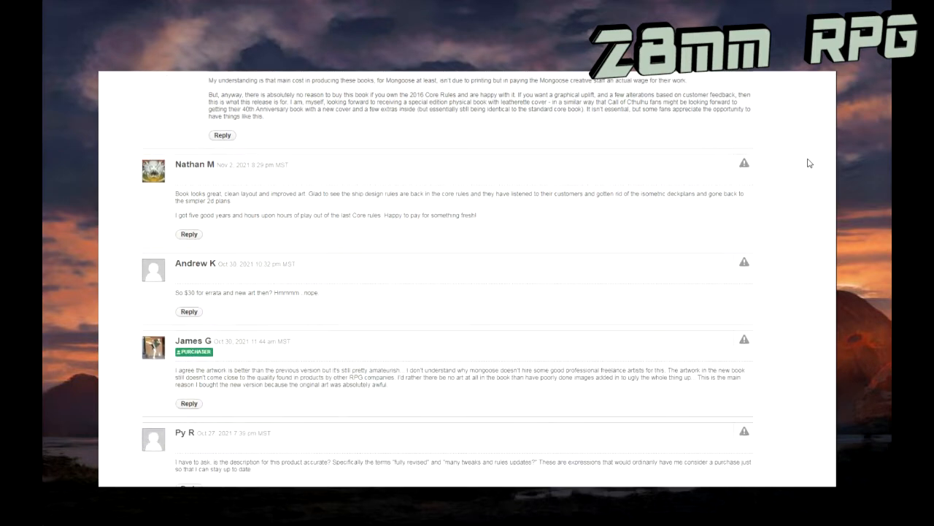
pyautogui.scroll(-3)
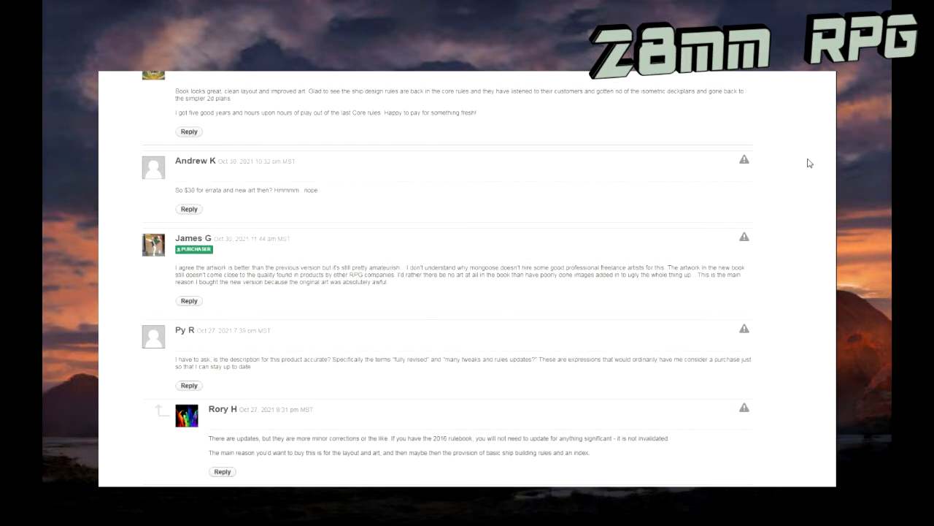
pyautogui.scroll(-3)
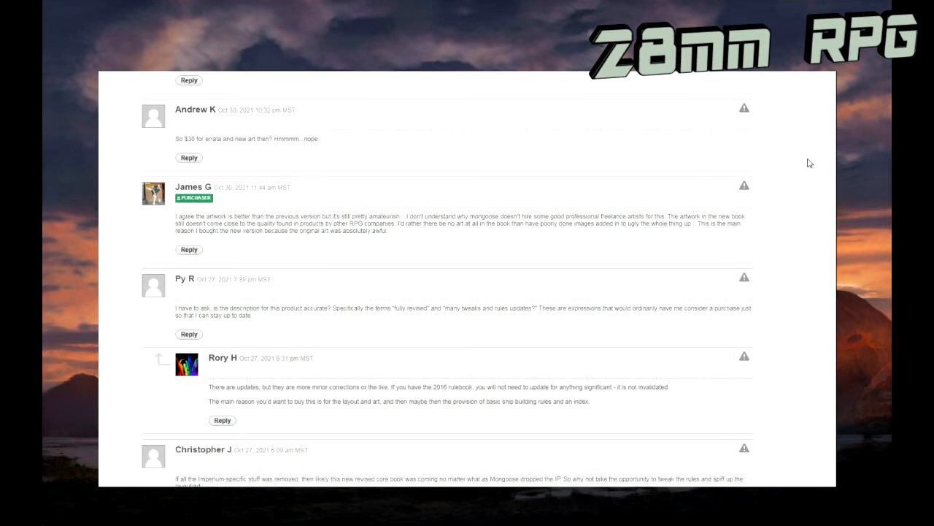
pyautogui.scroll(-3)
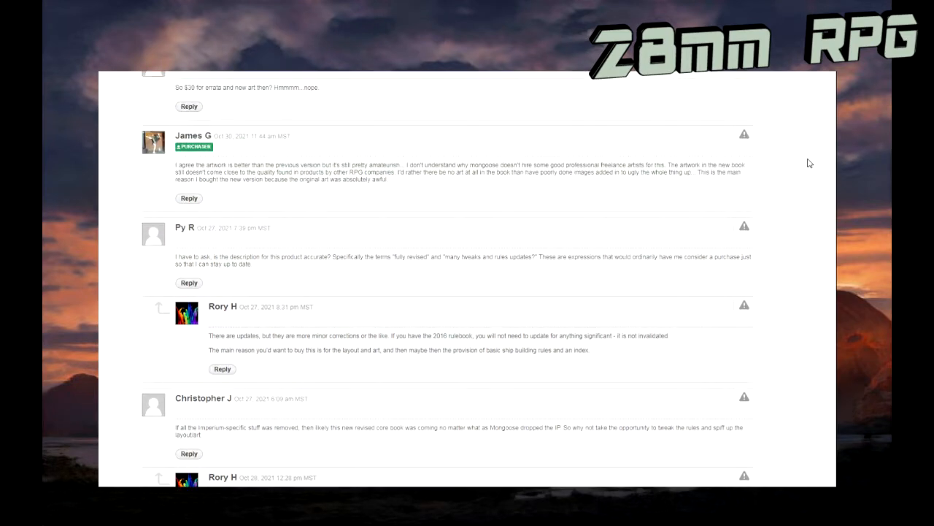
pyautogui.scroll(-3)
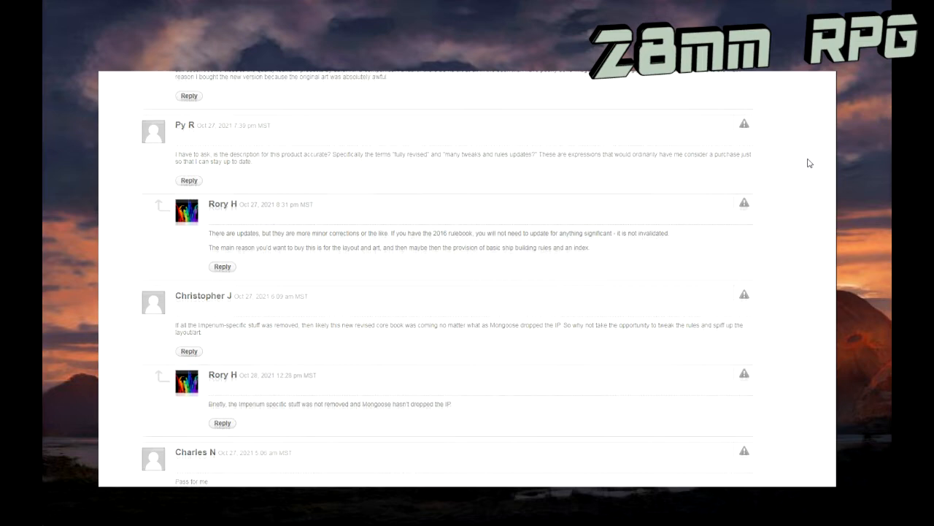
pyautogui.scroll(-3)
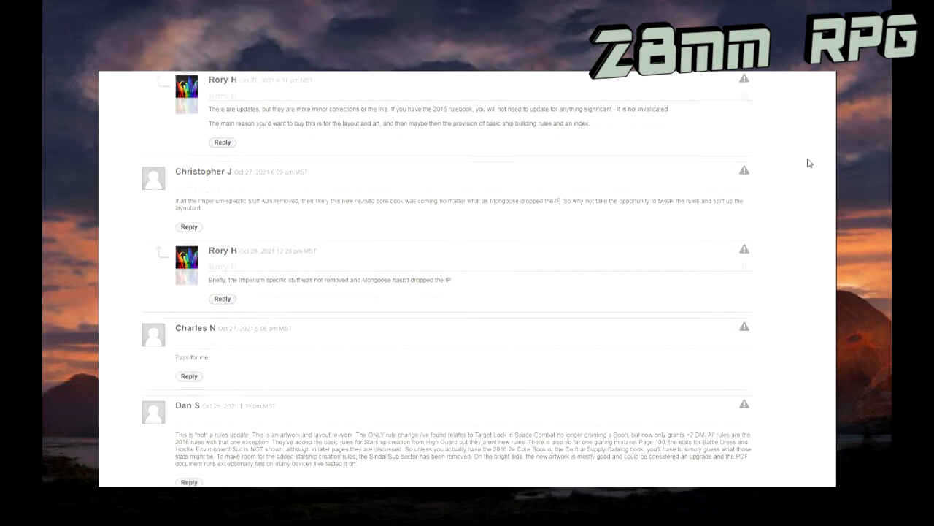
pyautogui.scroll(-3)
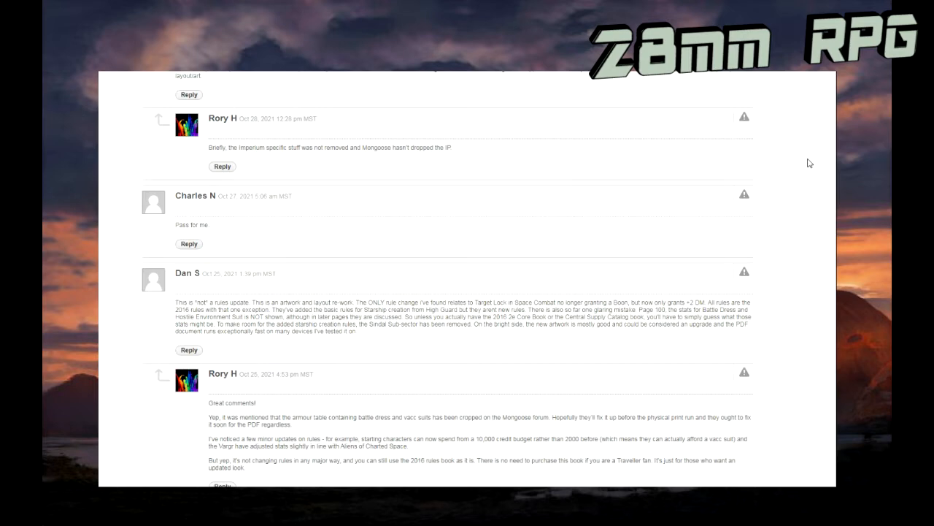
pyautogui.scroll(-3)
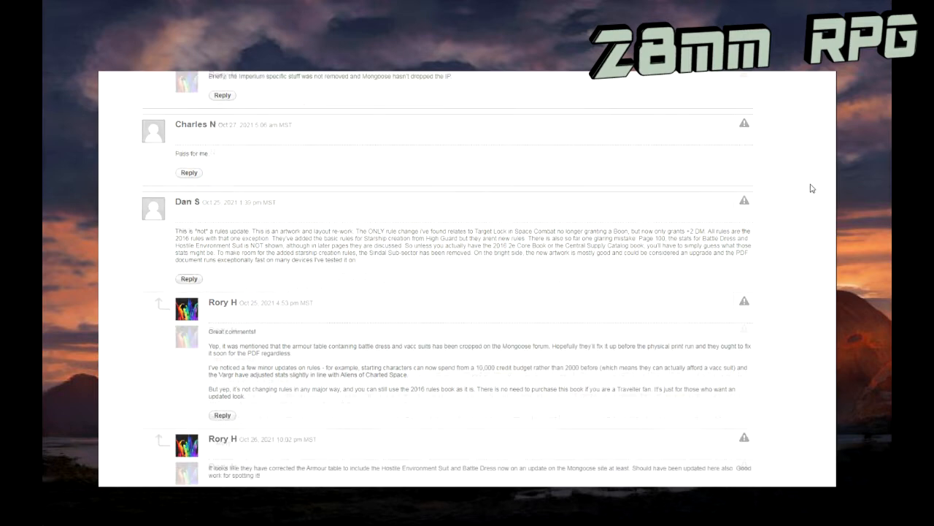
pyautogui.scroll(-3)
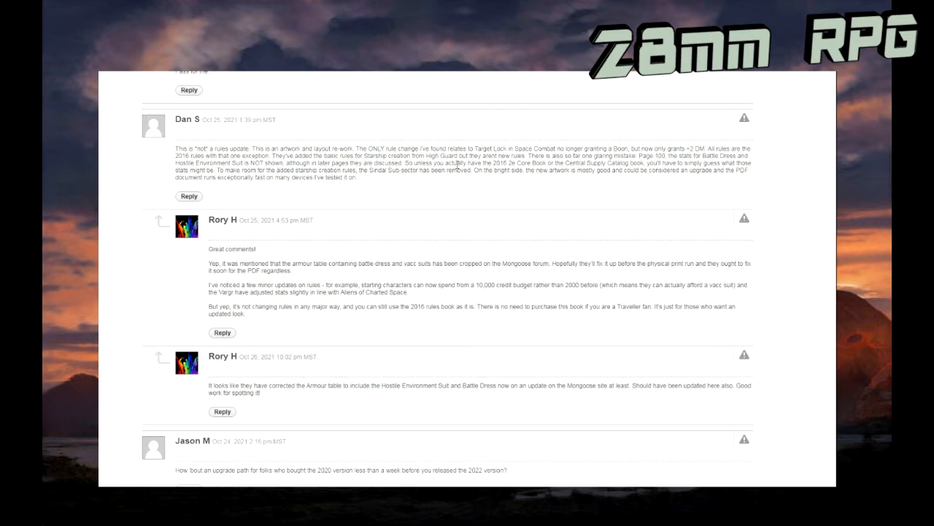
pyautogui.moveTo(757, 175)
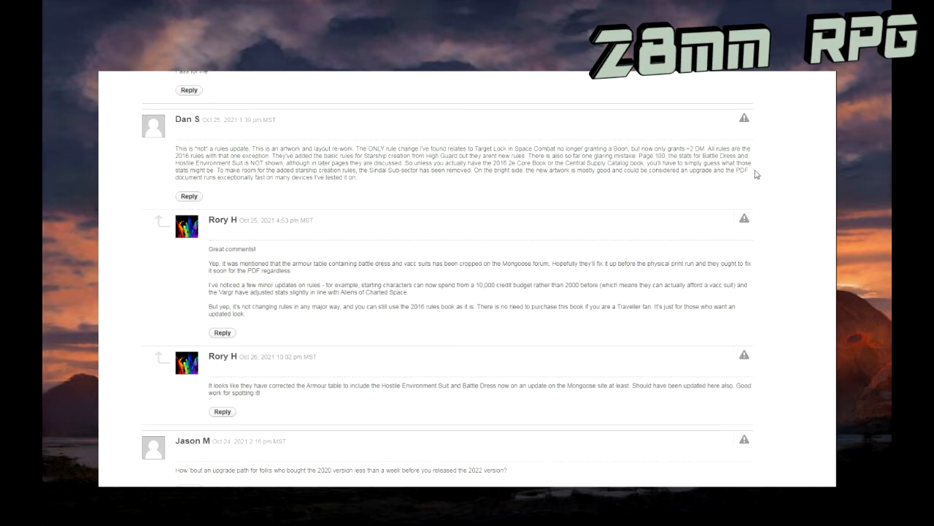
pyautogui.moveTo(791, 170)
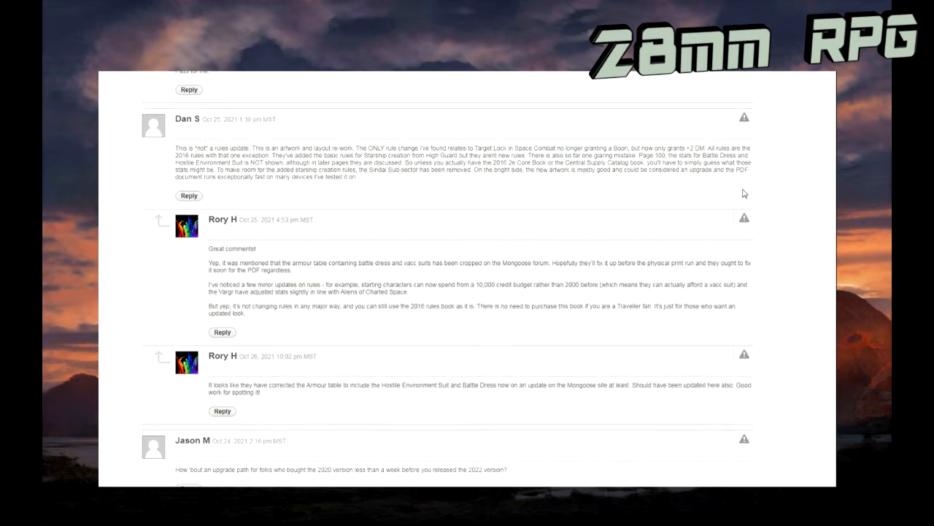
pyautogui.scroll(-3)
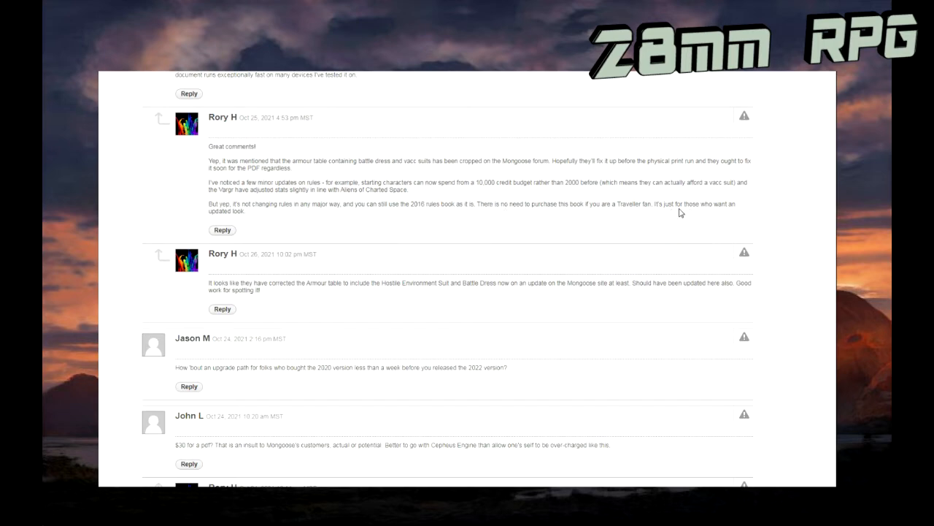
pyautogui.scroll(-3)
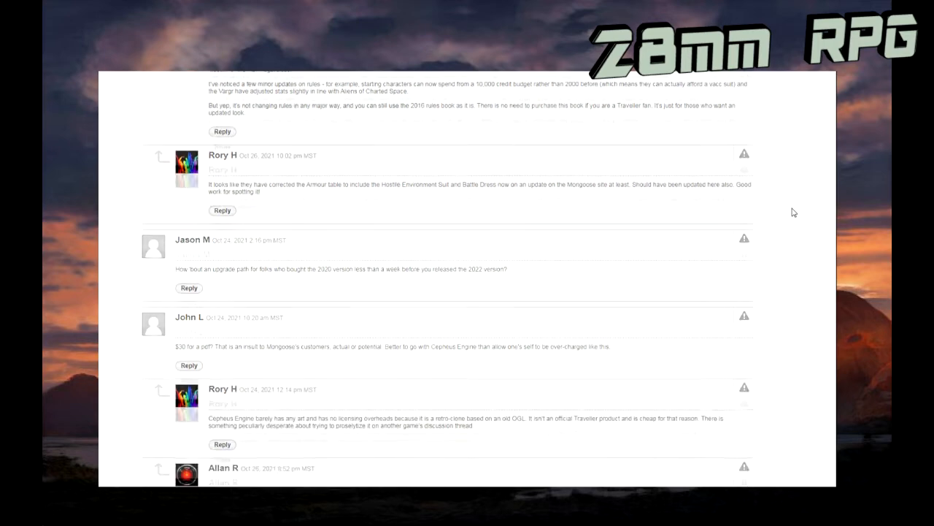
pyautogui.scroll(-3)
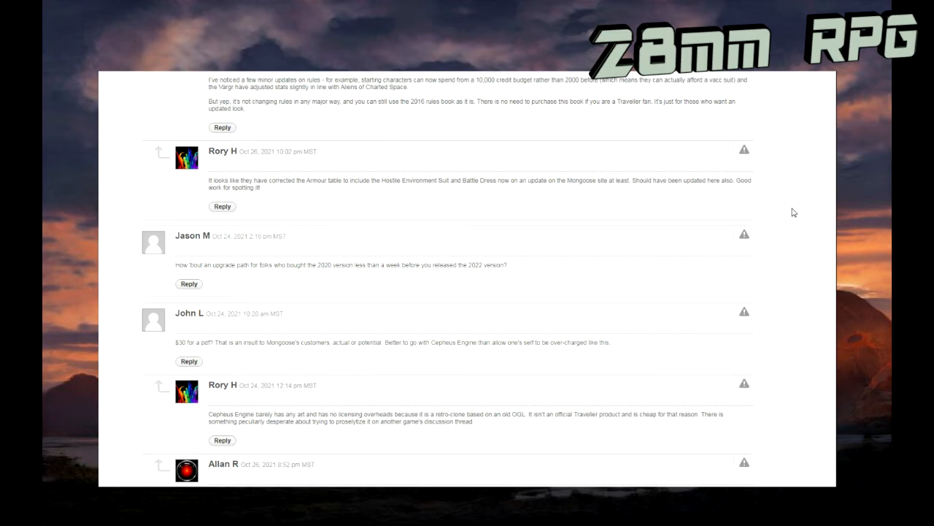
pyautogui.scroll(-3)
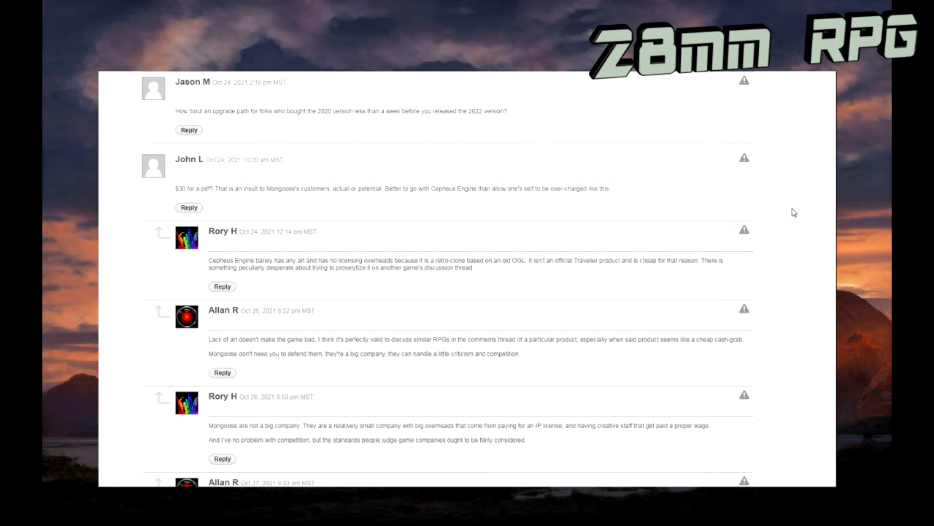
pyautogui.scroll(-3)
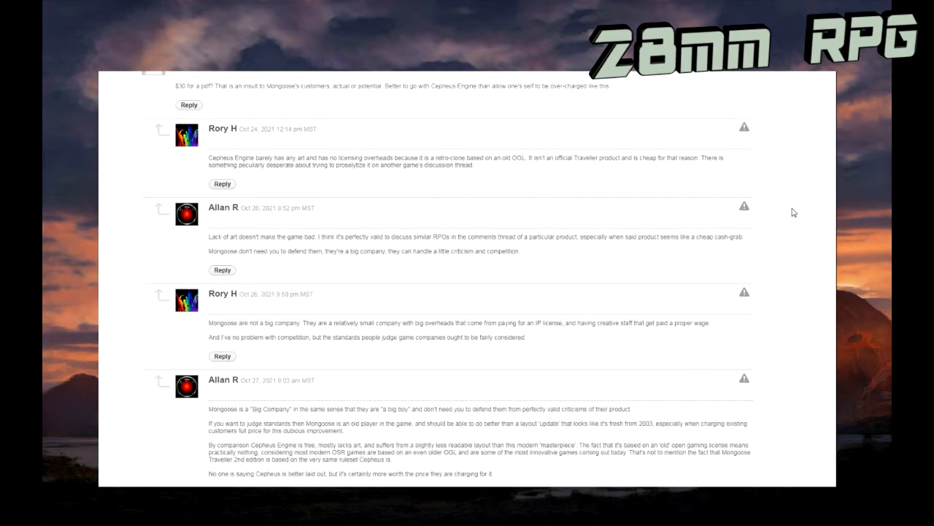
pyautogui.moveTo(790, 199)
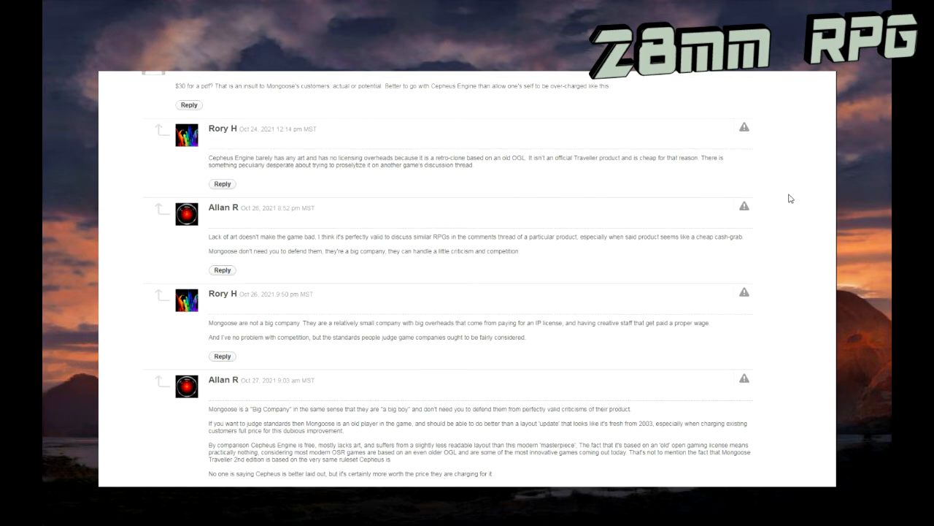
pyautogui.scroll(-3)
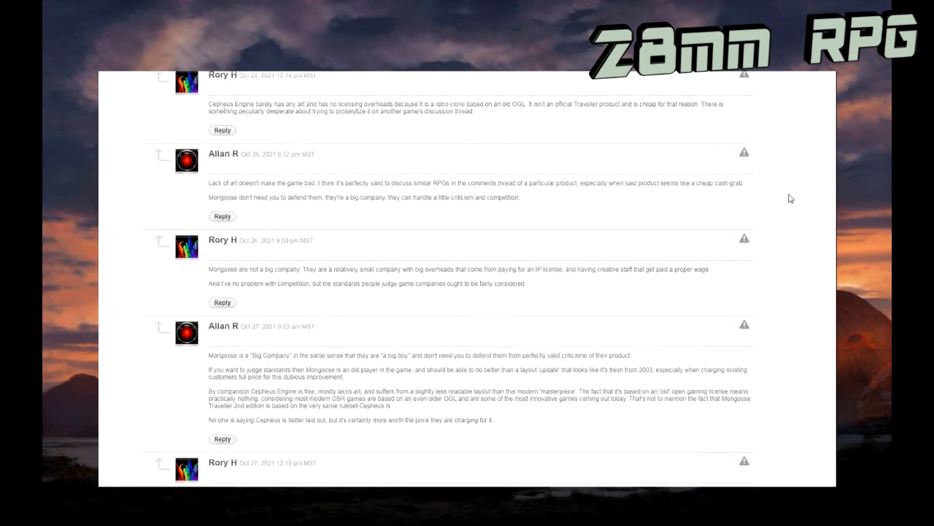
pyautogui.scroll(-3)
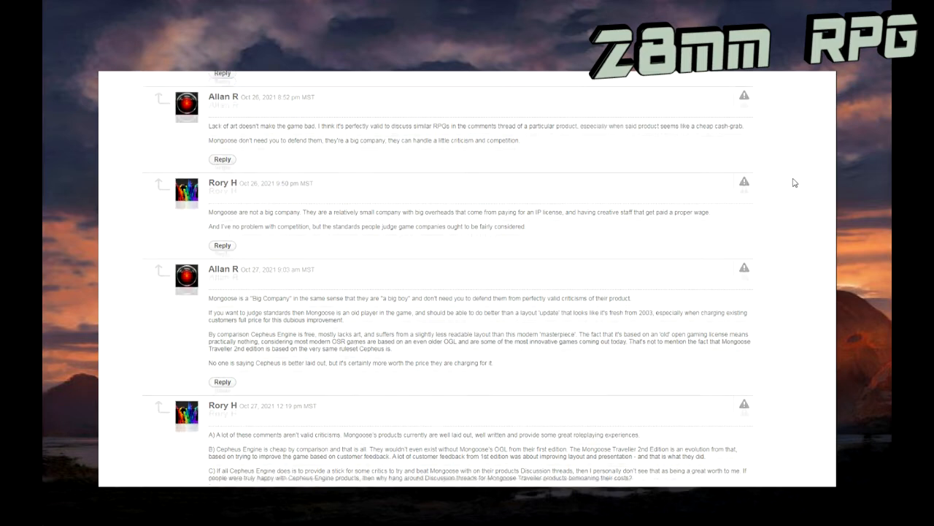
pyautogui.scroll(-3)
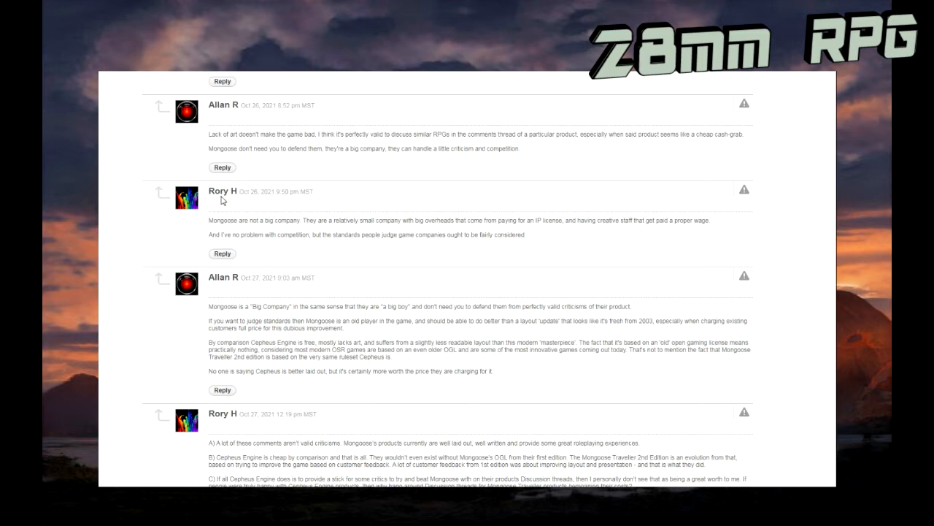
pyautogui.moveTo(722, 184)
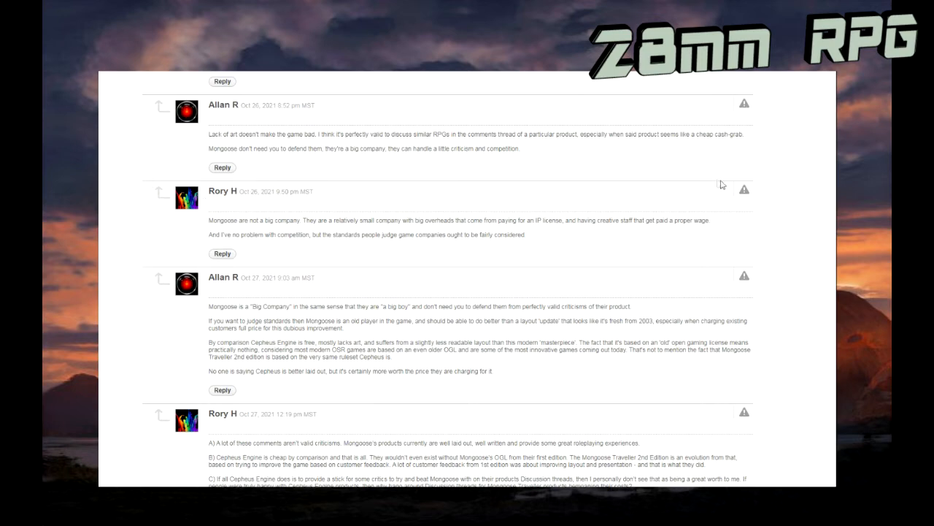
pyautogui.scroll(-3)
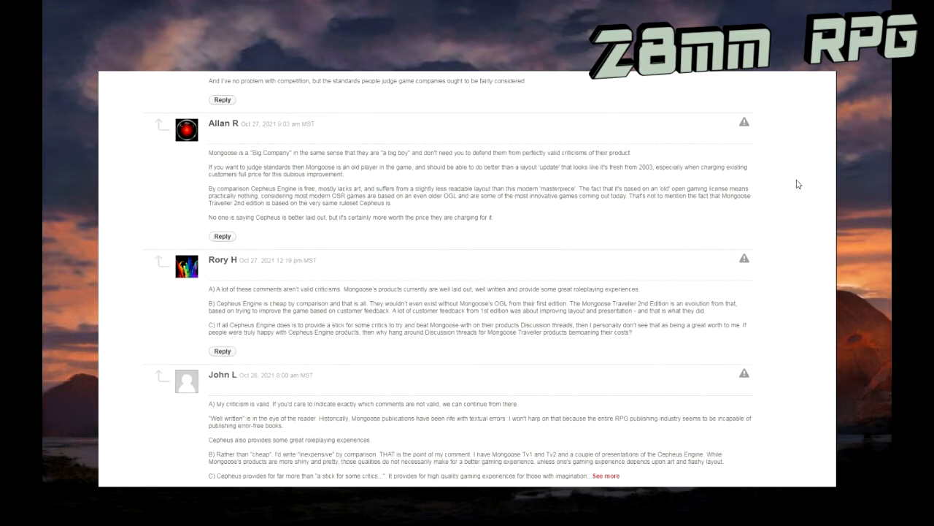
pyautogui.scroll(-3)
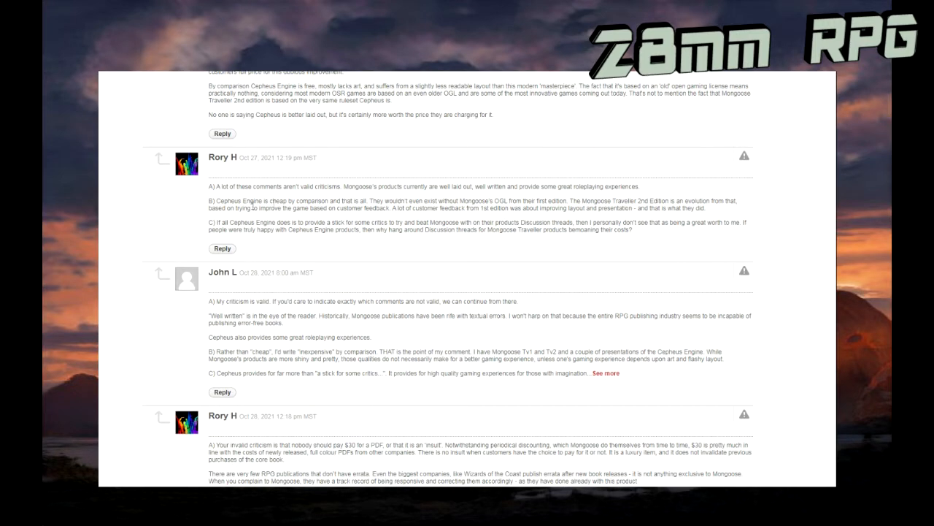
pyautogui.moveTo(321, 196)
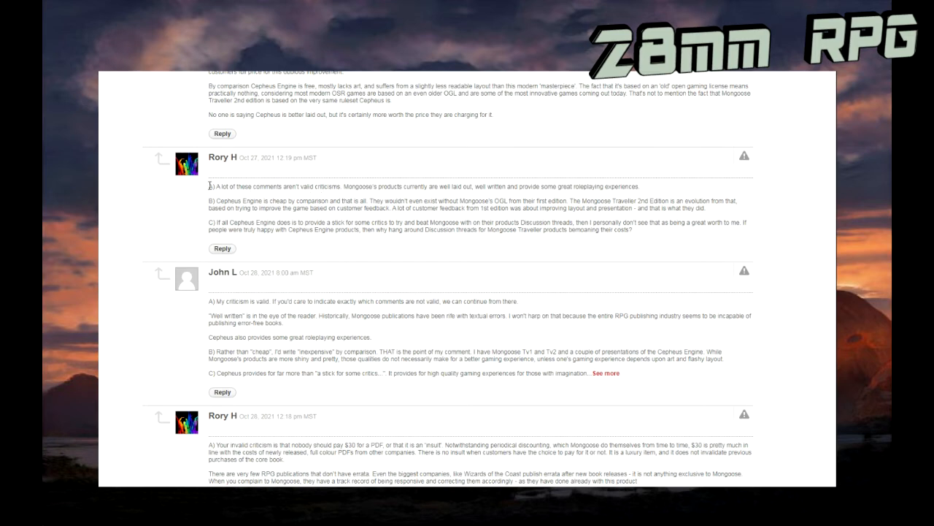
pyautogui.moveTo(523, 253)
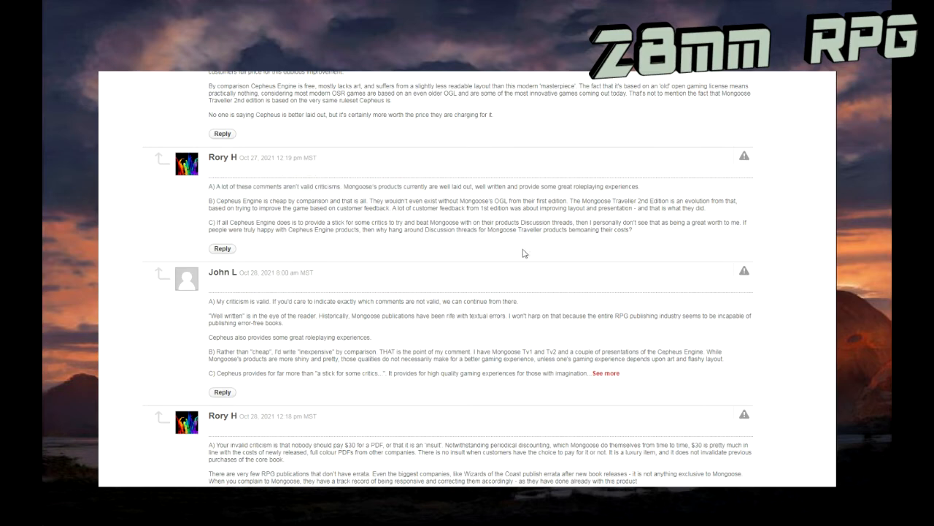
pyautogui.moveTo(823, 184)
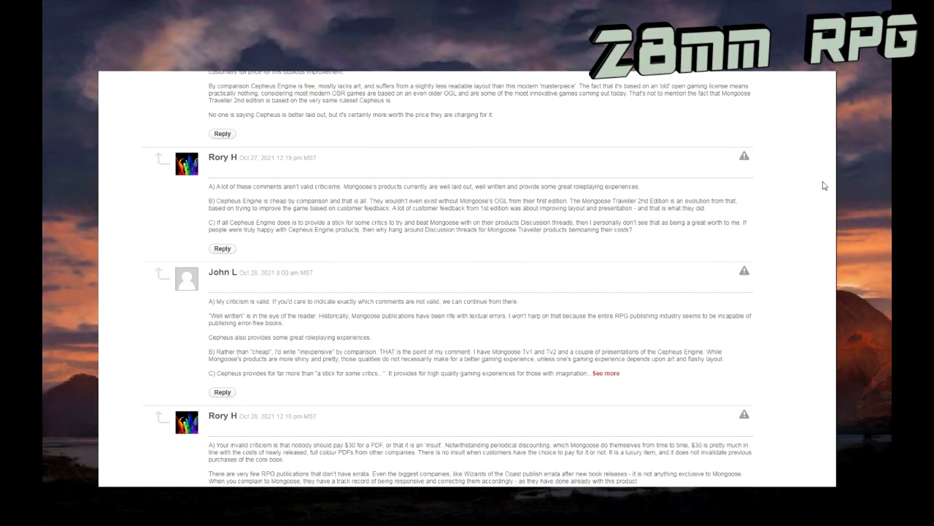
pyautogui.scroll(-3)
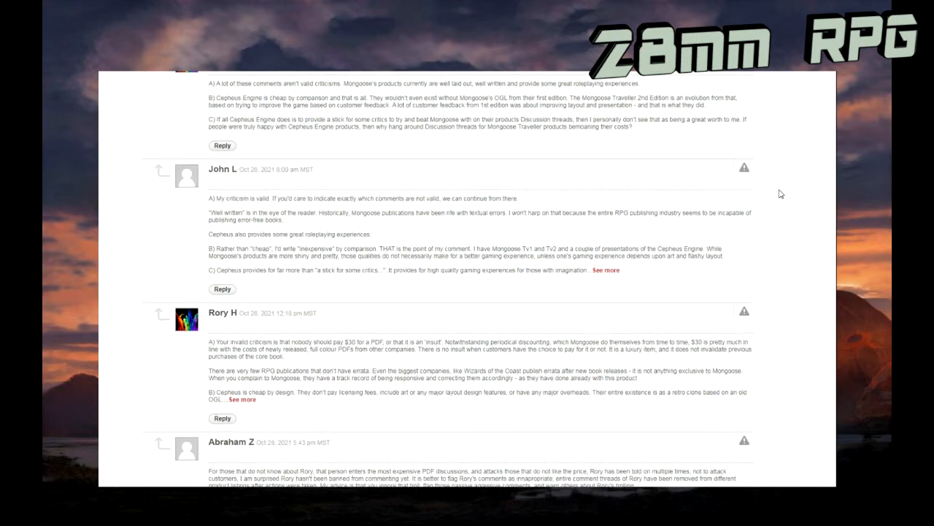
pyautogui.scroll(-3)
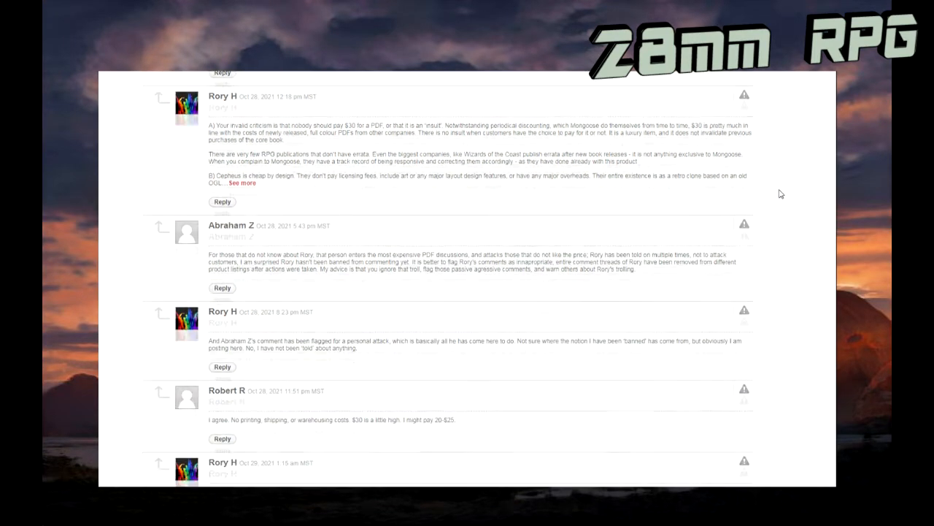
pyautogui.scroll(-3)
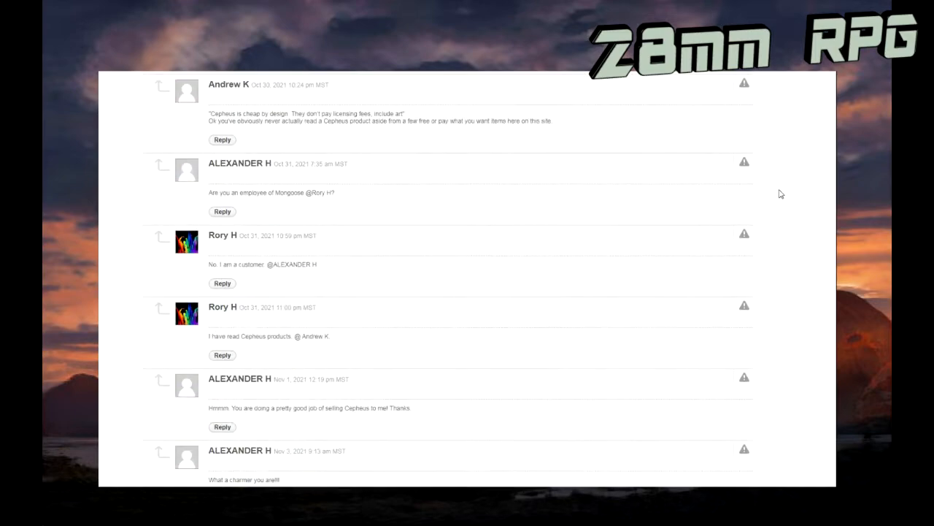
pyautogui.scroll(-3)
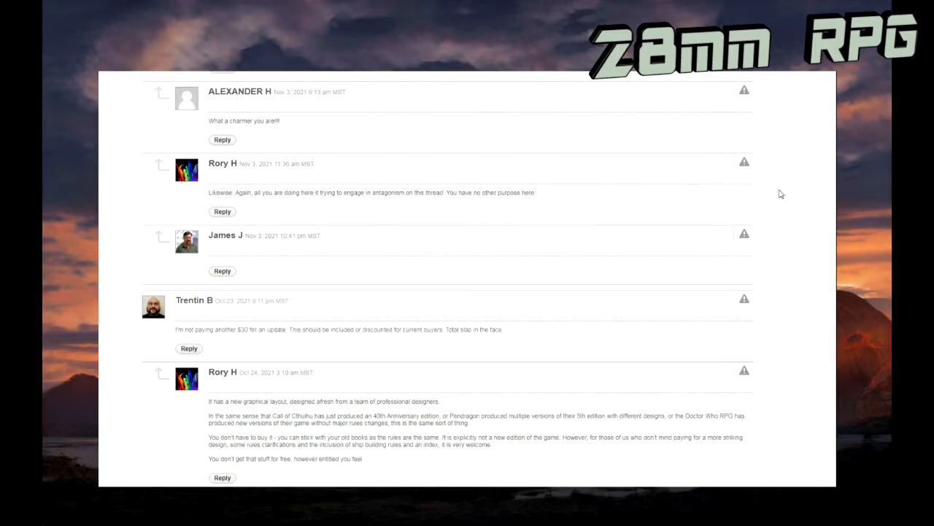
pyautogui.scroll(-3)
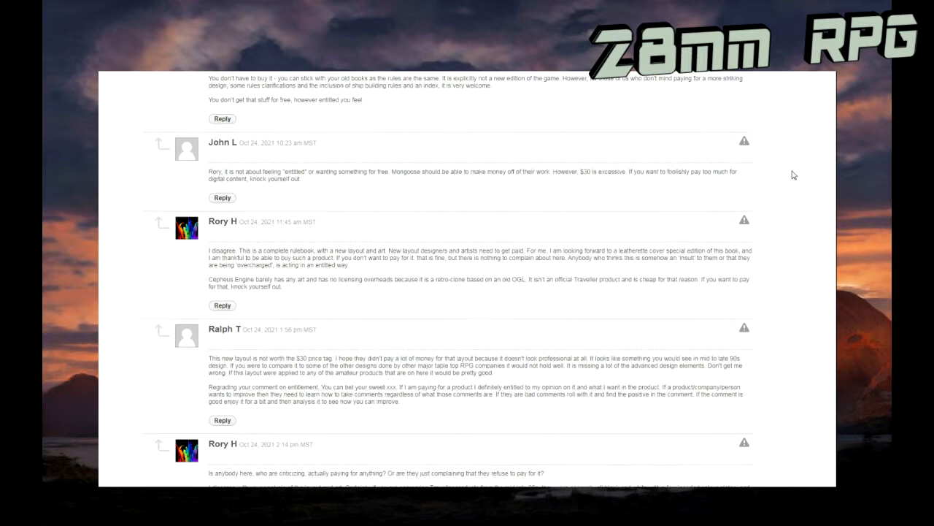
pyautogui.scroll(-3)
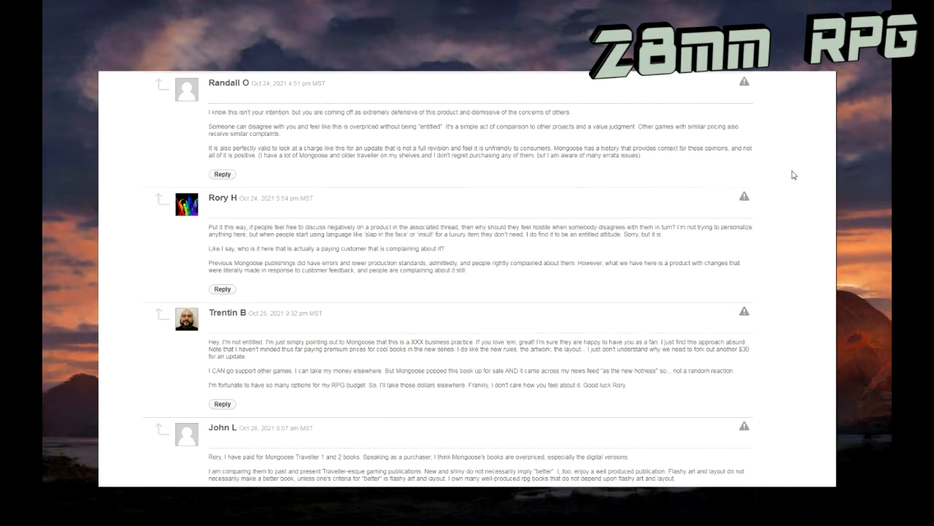
pyautogui.scroll(-3)
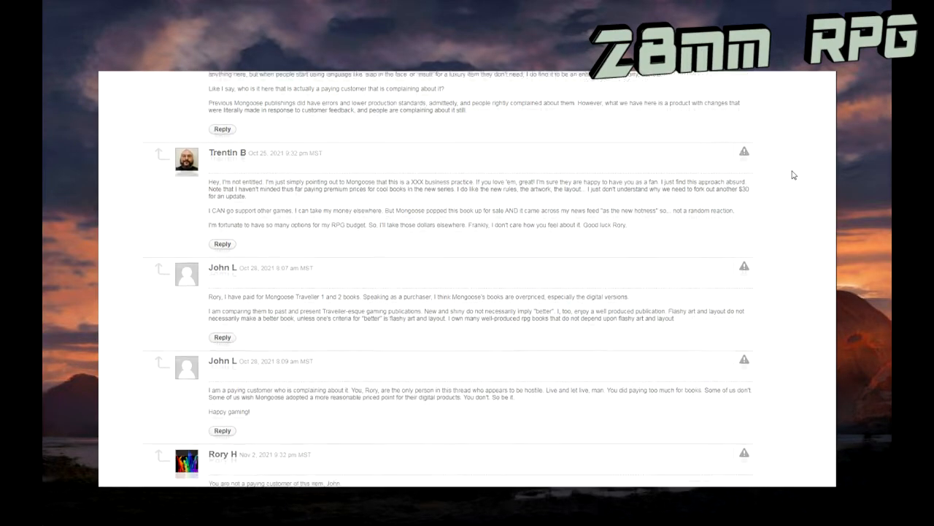
pyautogui.scroll(-3)
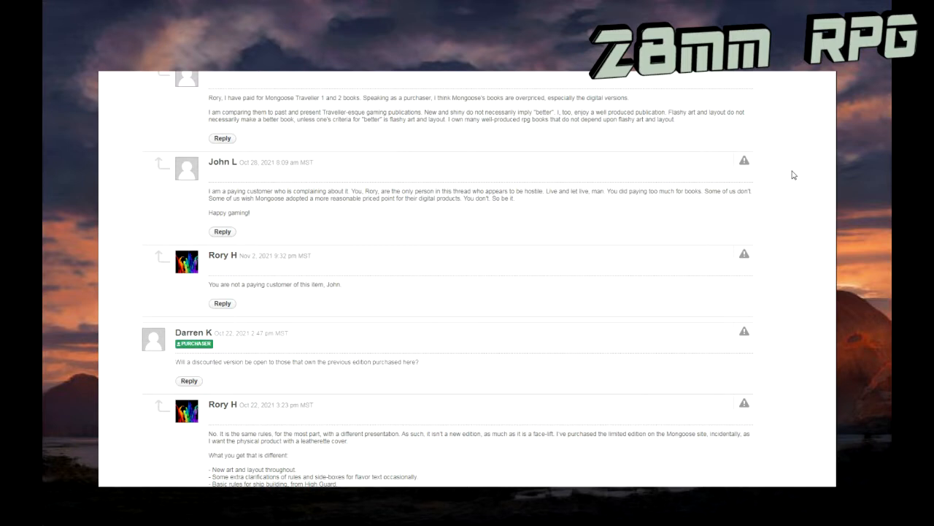
pyautogui.scroll(-3)
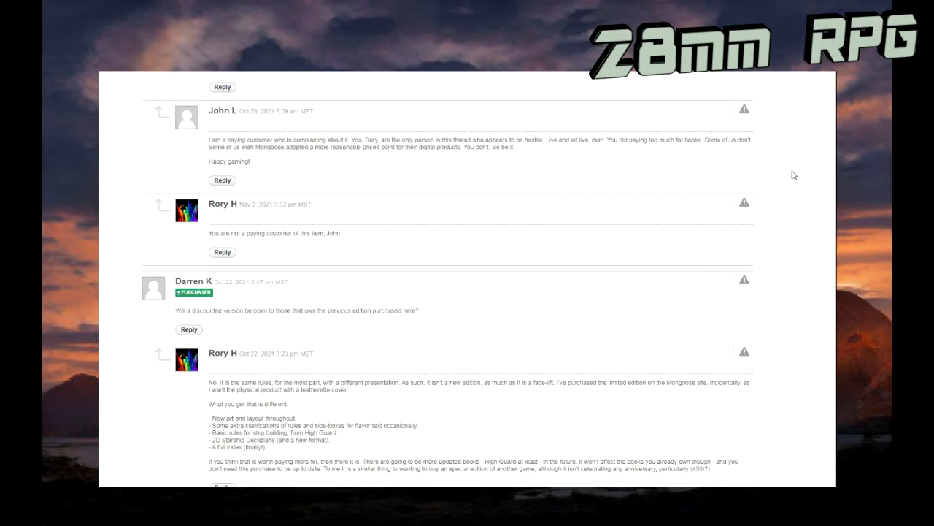
pyautogui.moveTo(789, 169)
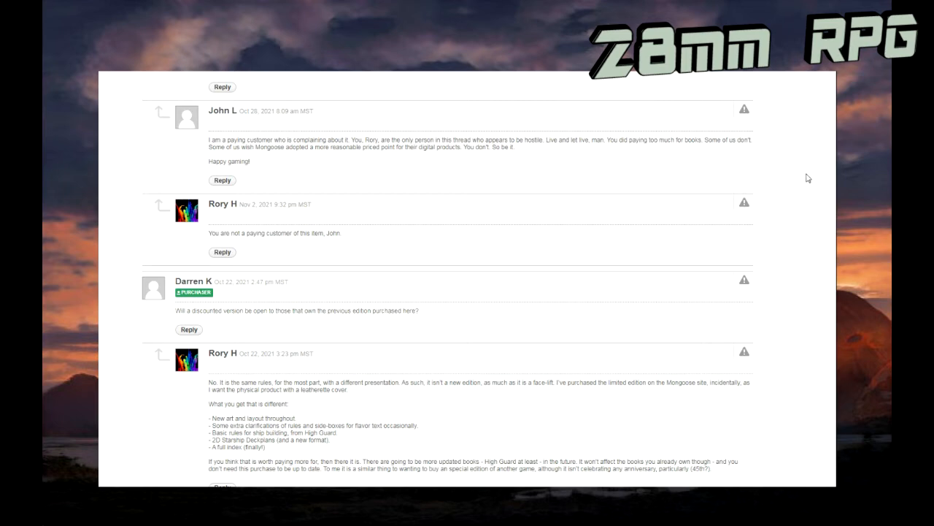
pyautogui.moveTo(204, 154)
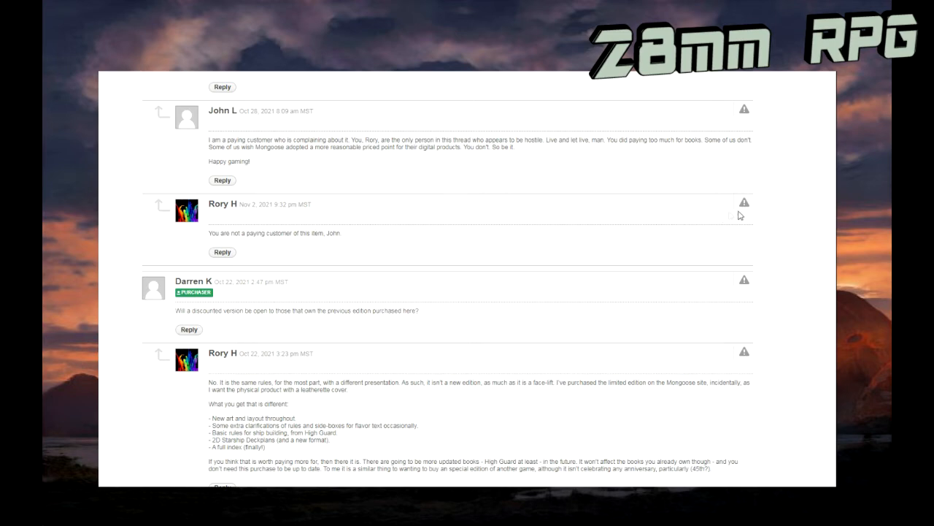
pyautogui.scroll(-3)
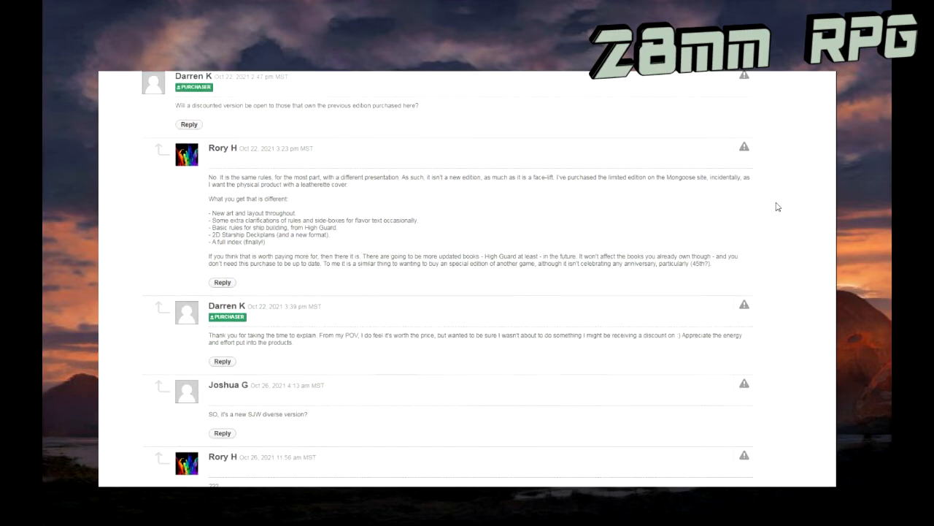
pyautogui.scroll(-3)
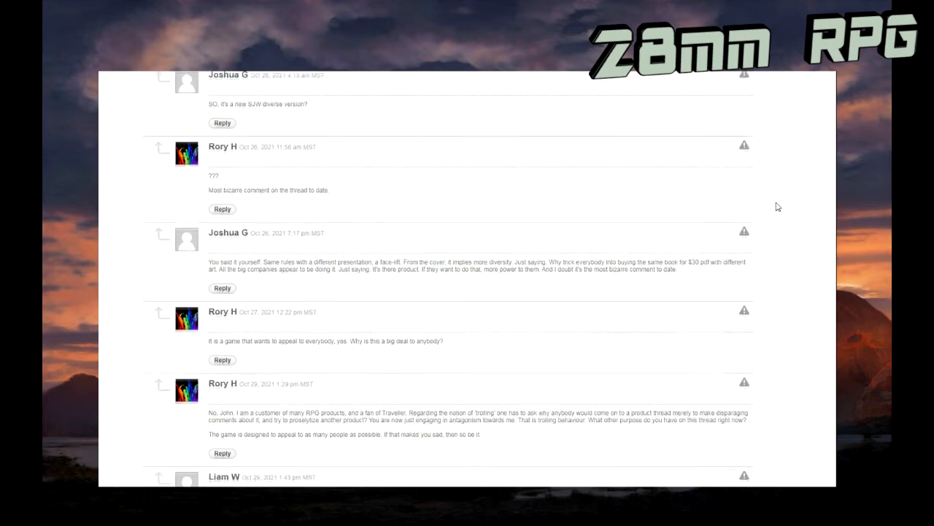
pyautogui.scroll(-3)
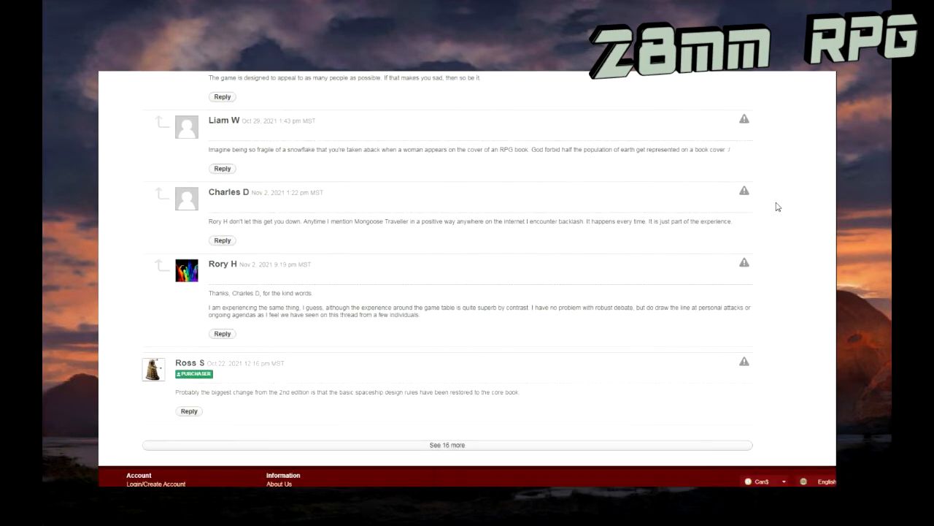
pyautogui.scroll(-3)
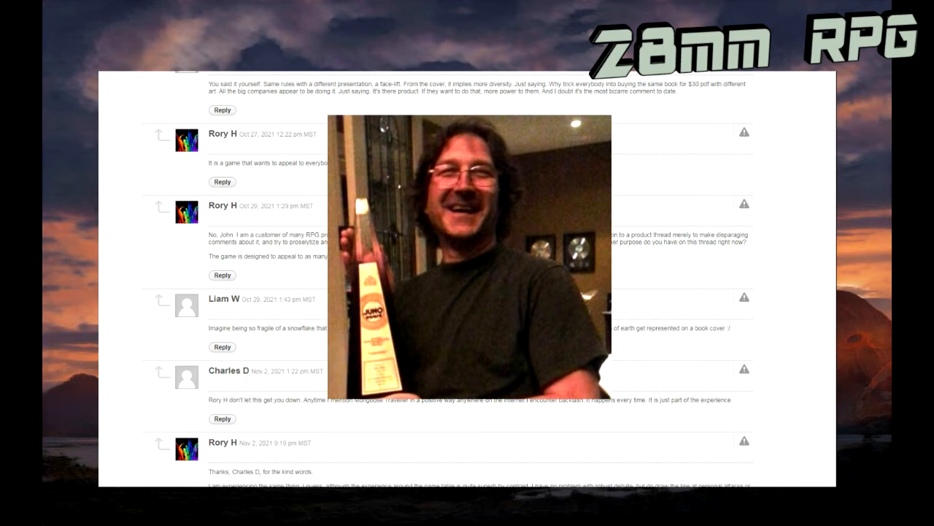
pyautogui.moveTo(783, 317)
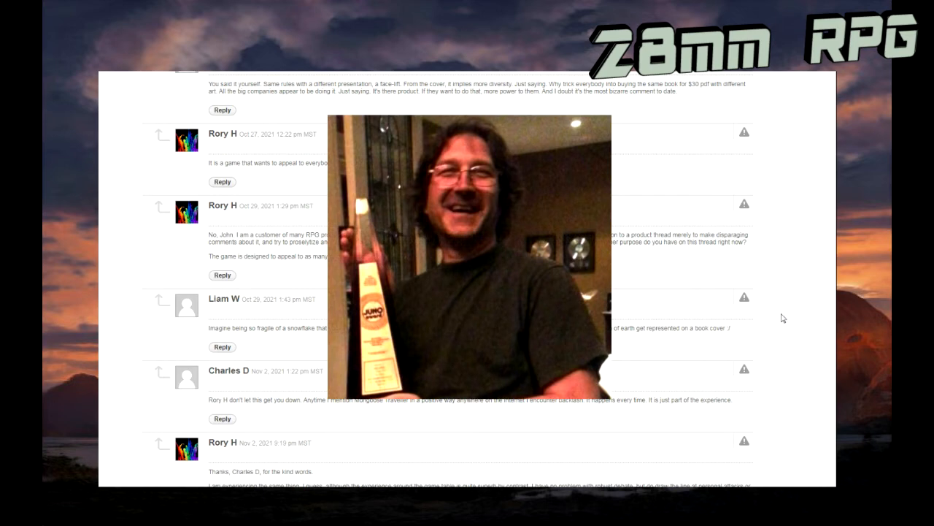
pyautogui.moveTo(814, 328)
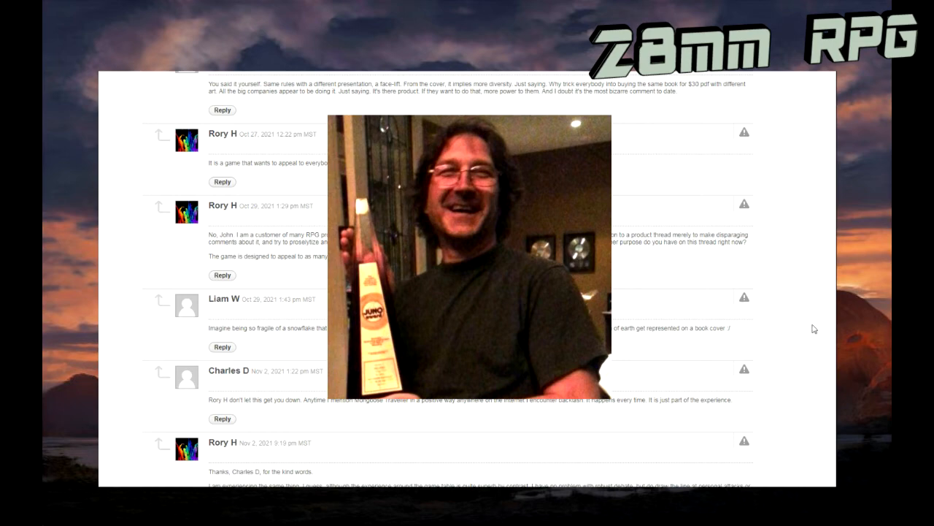